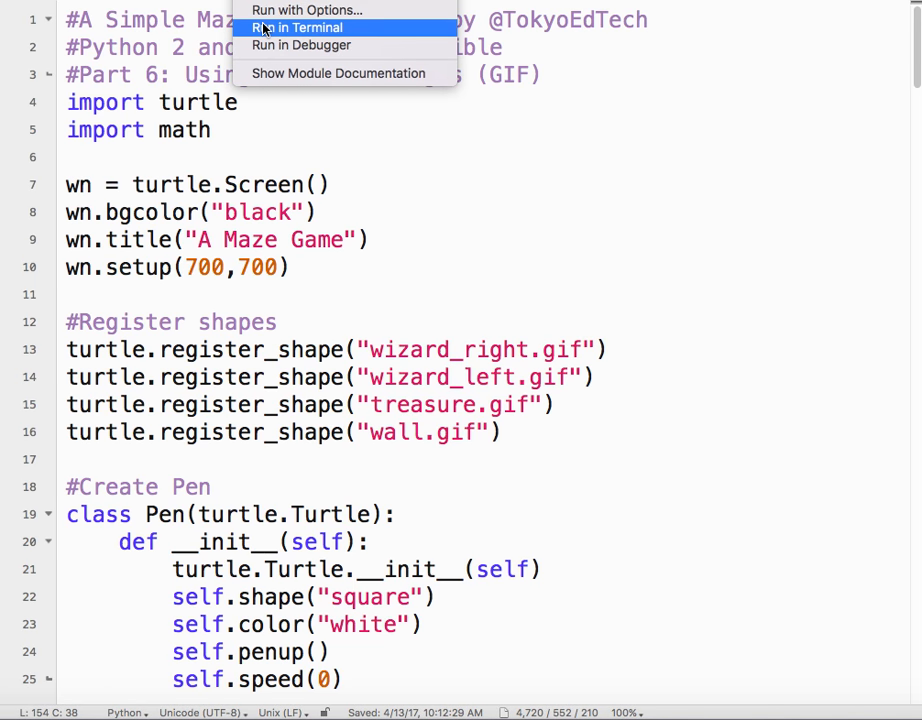
Run the maze game script in Terminal from the #! menu.
click(298, 27)
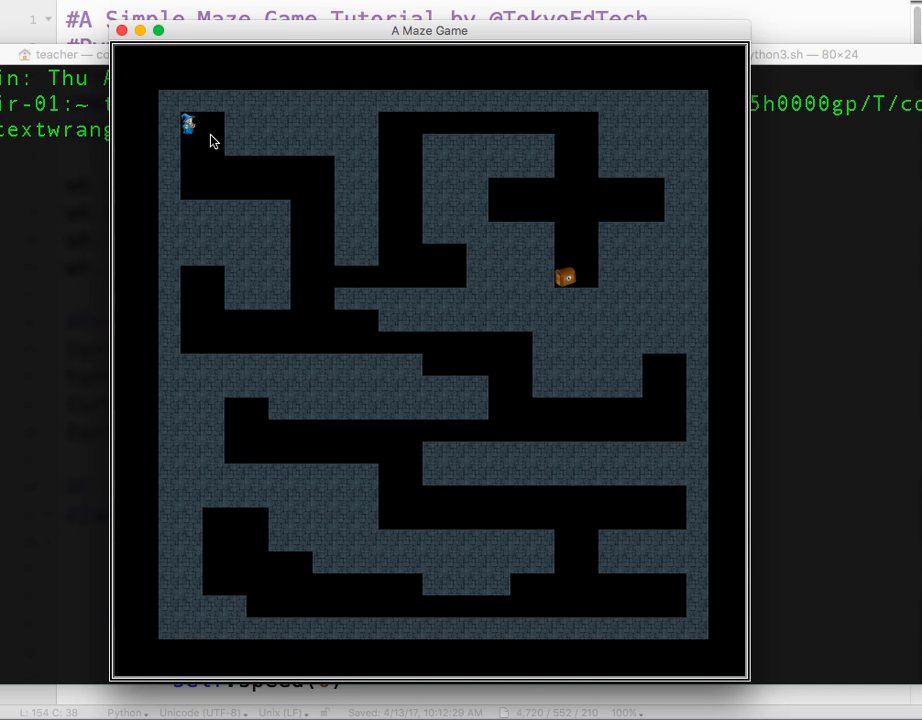
Walk the wizard down, right and up through the maze onto the treasure.
key(Down)
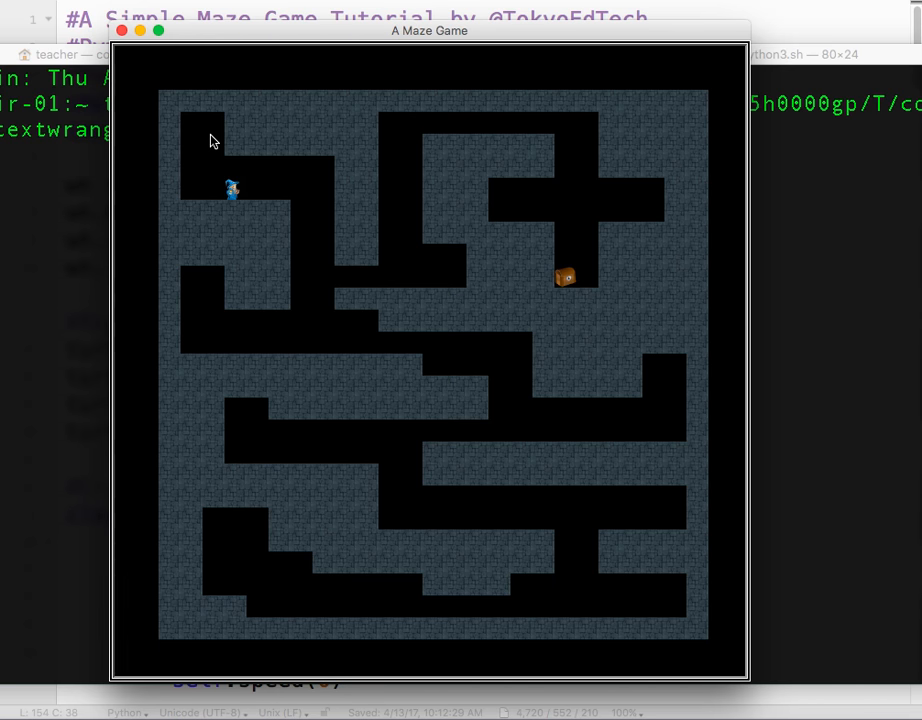
key(Right)
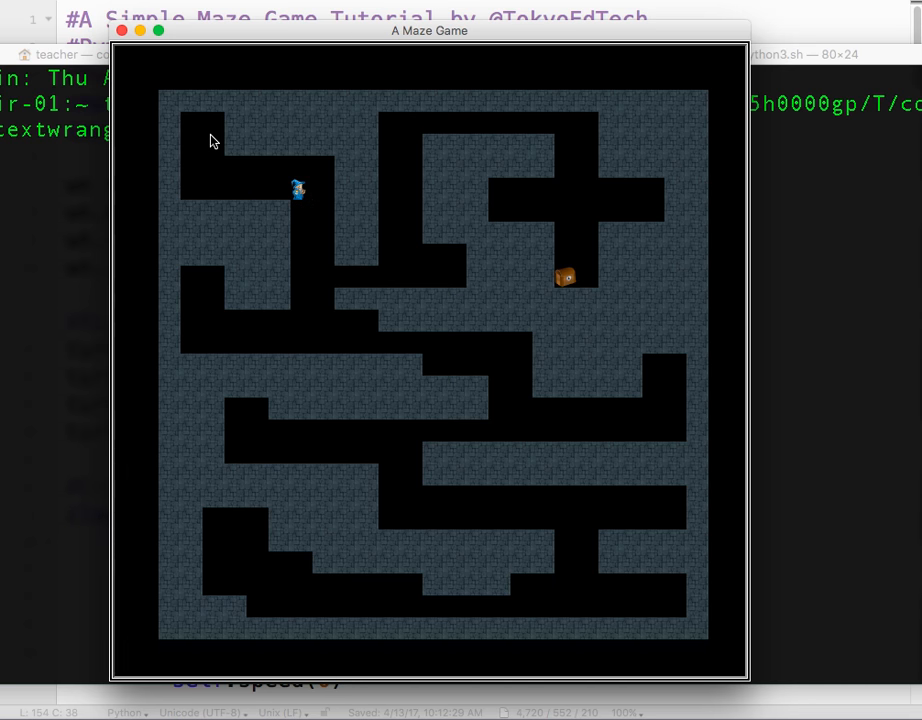
key(Right)
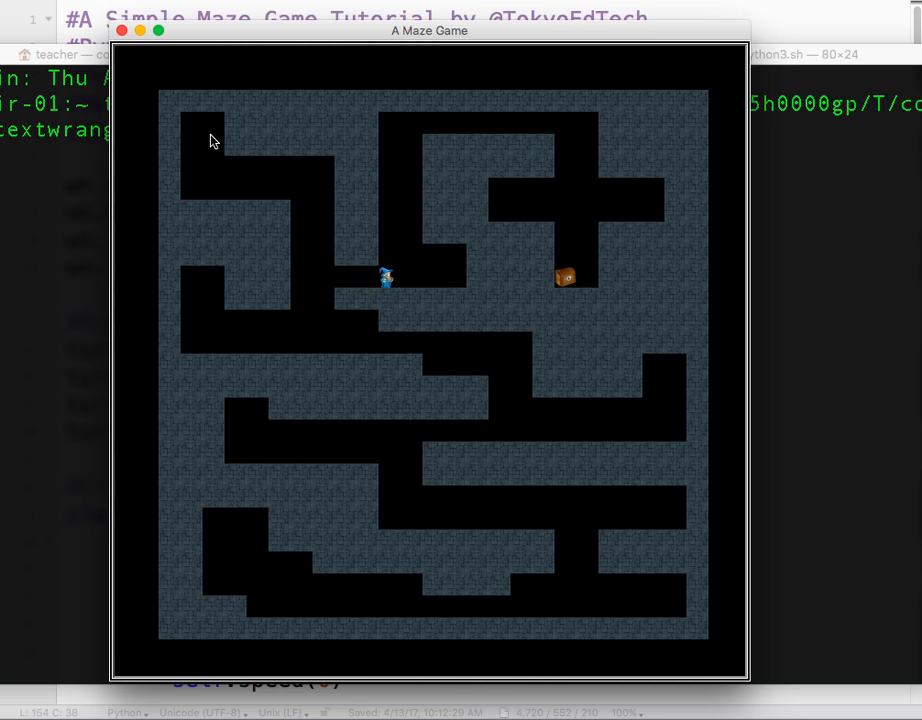
key(Up)
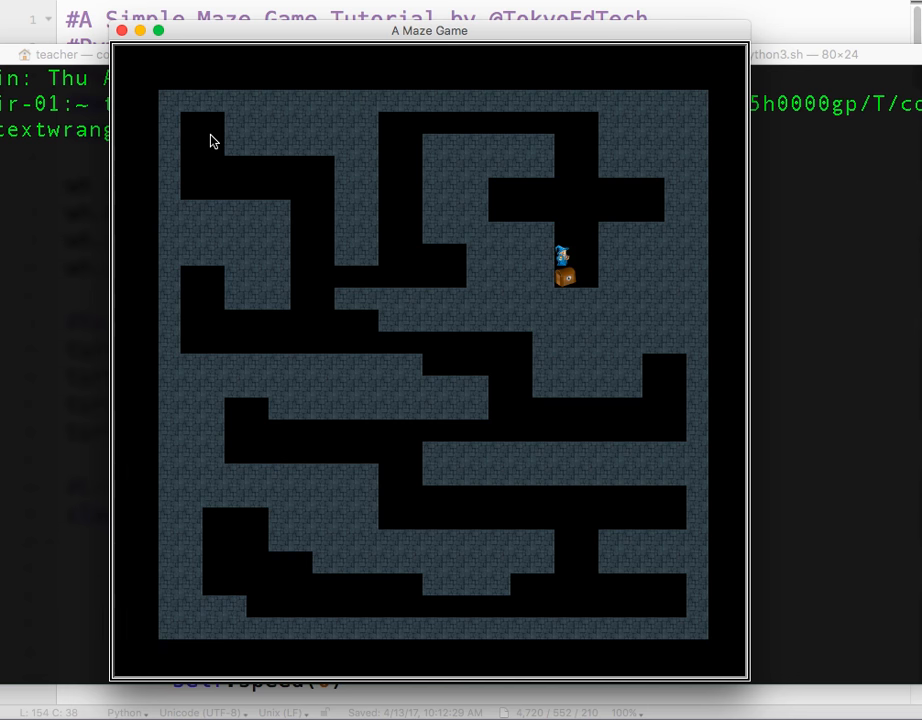
key(Mission Control)
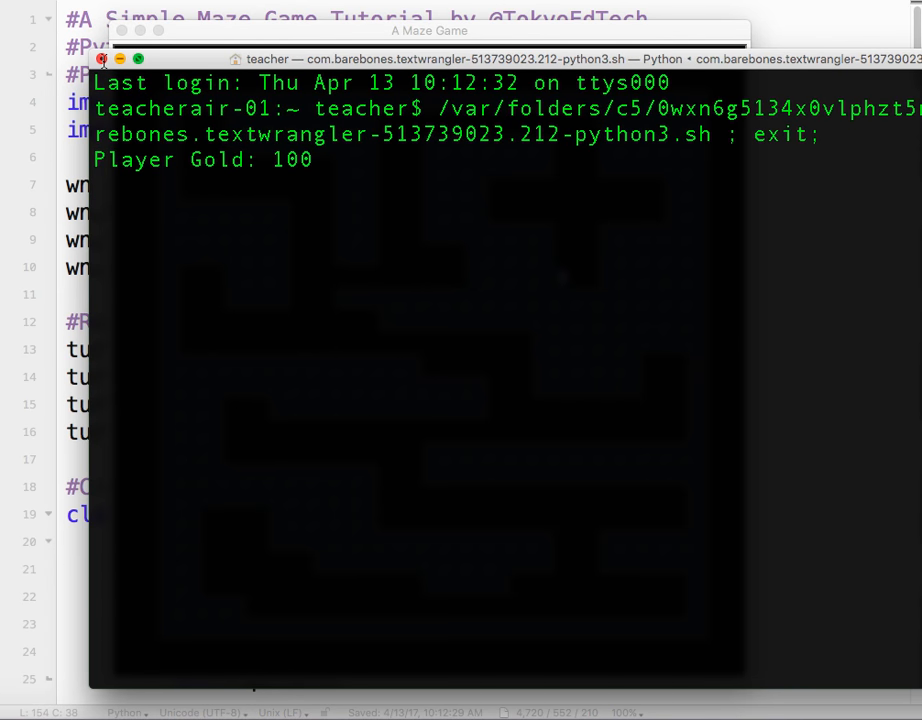
Close the Terminal window and confirm stopping the running game.
click(115, 58)
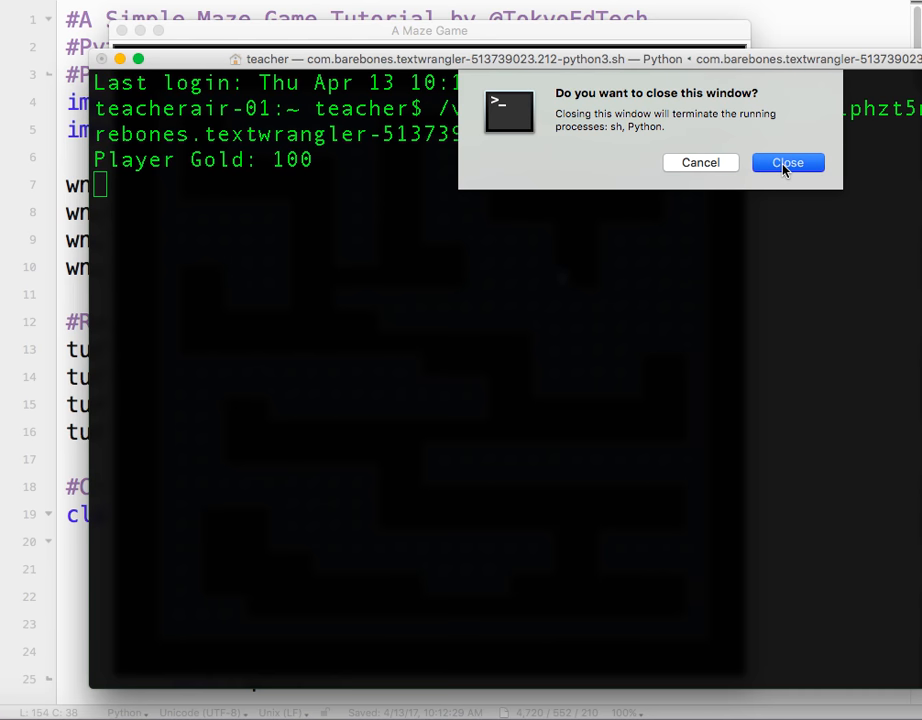
click(788, 162)
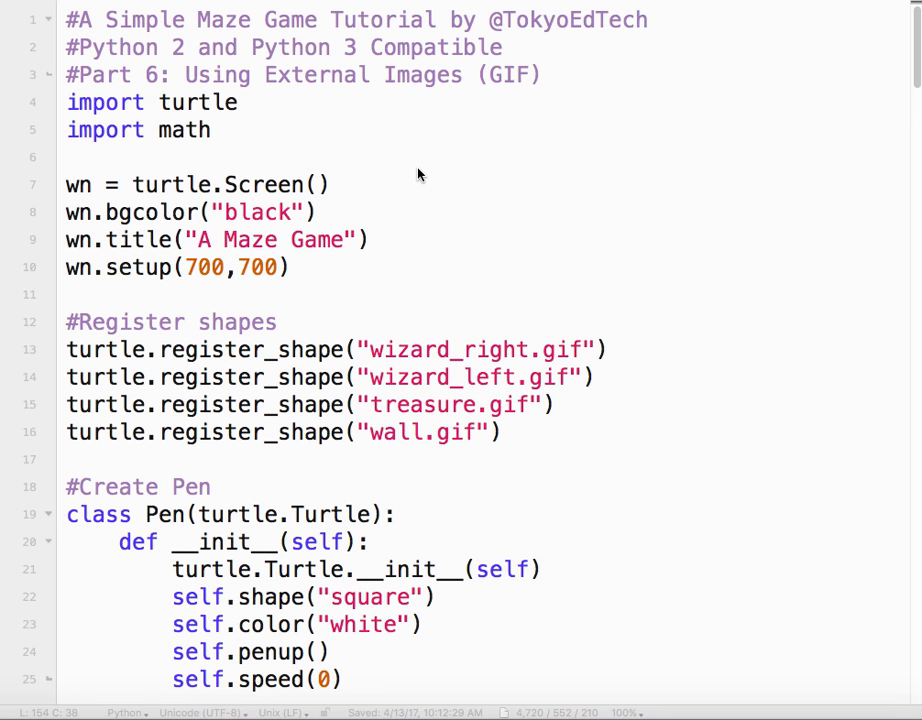